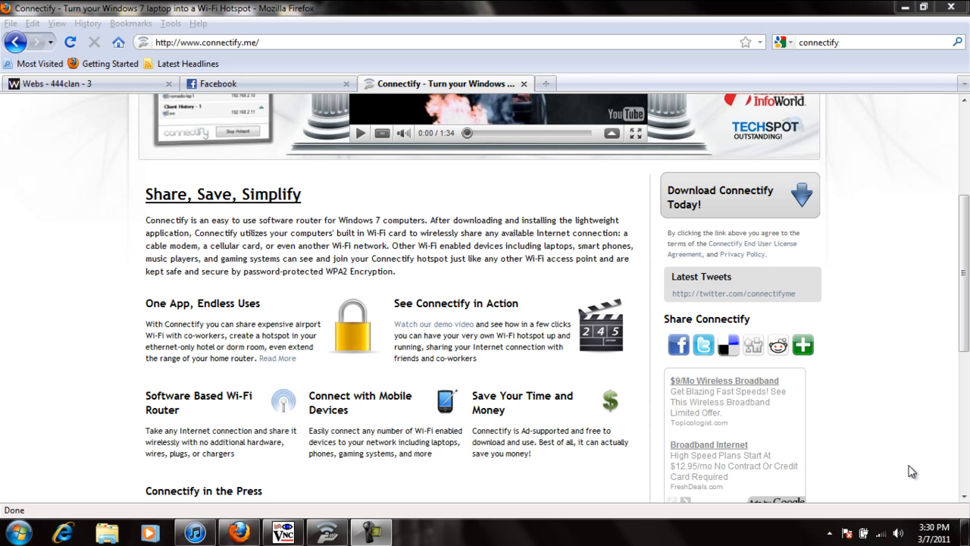
mouse_move(954, 382)
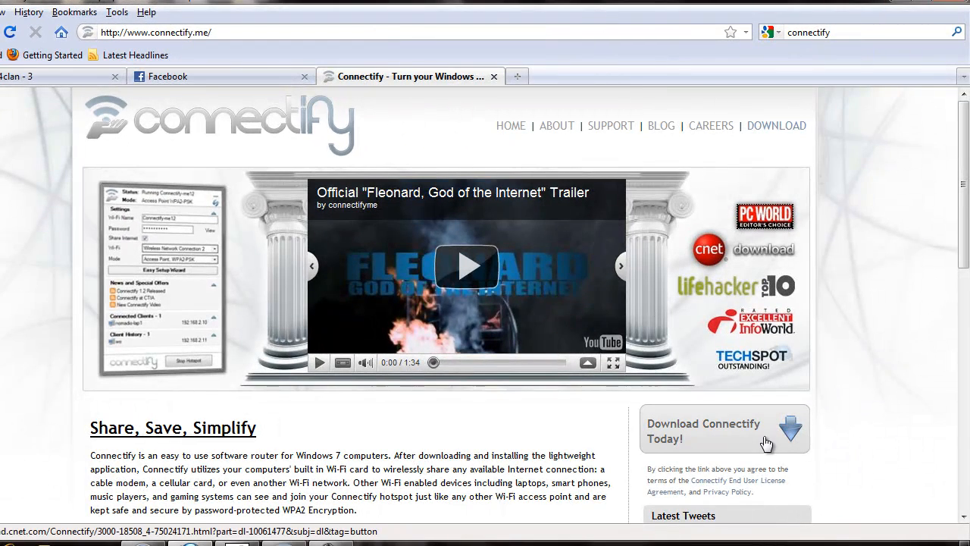
- Open the CNET Download.com page for Connectify in a new tab and scroll down
left_click(724, 429)
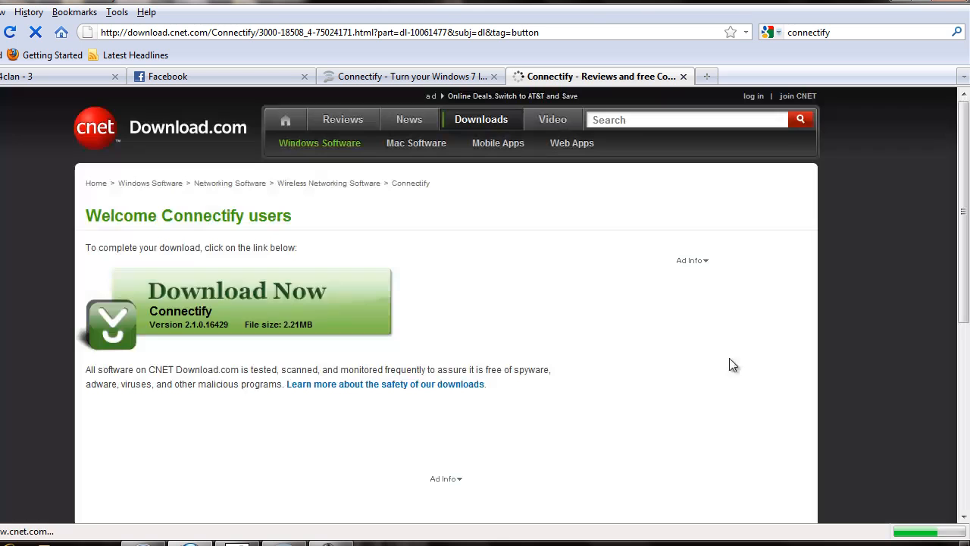
left_click(236, 300)
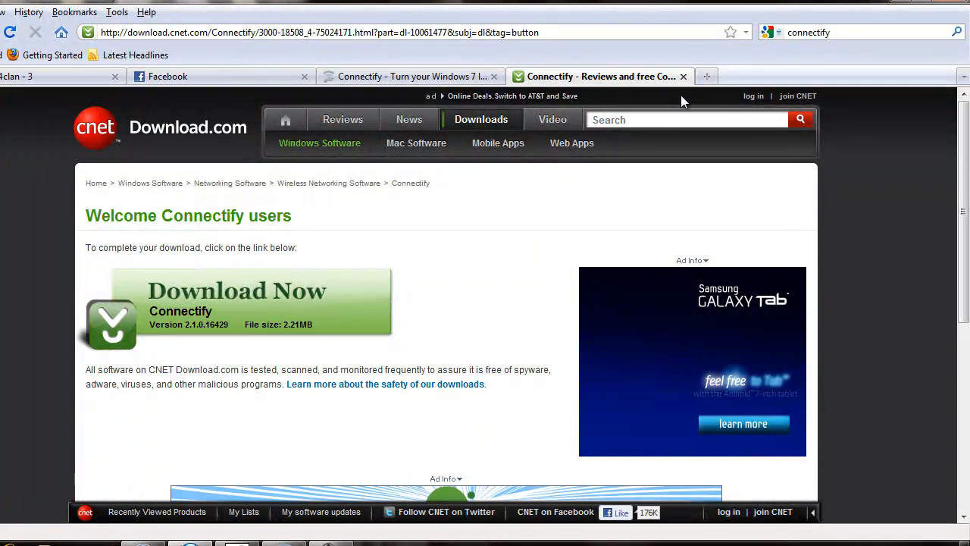
mouse_move(683, 77)
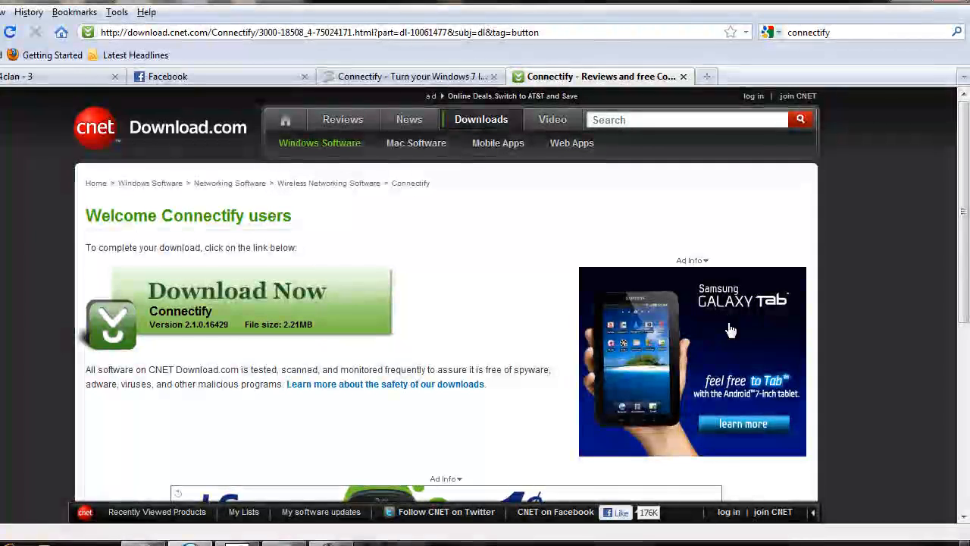
scroll("down", 3)
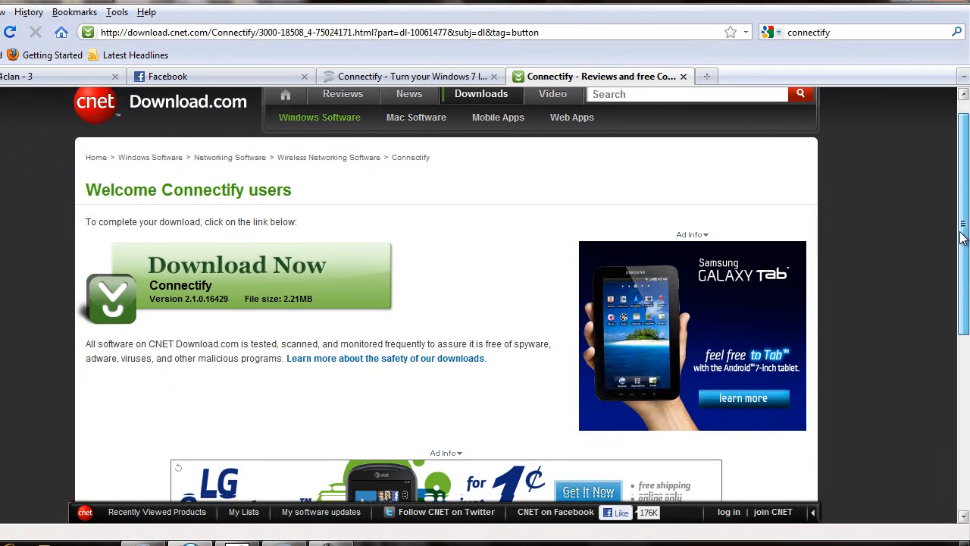
scroll("down", 3)
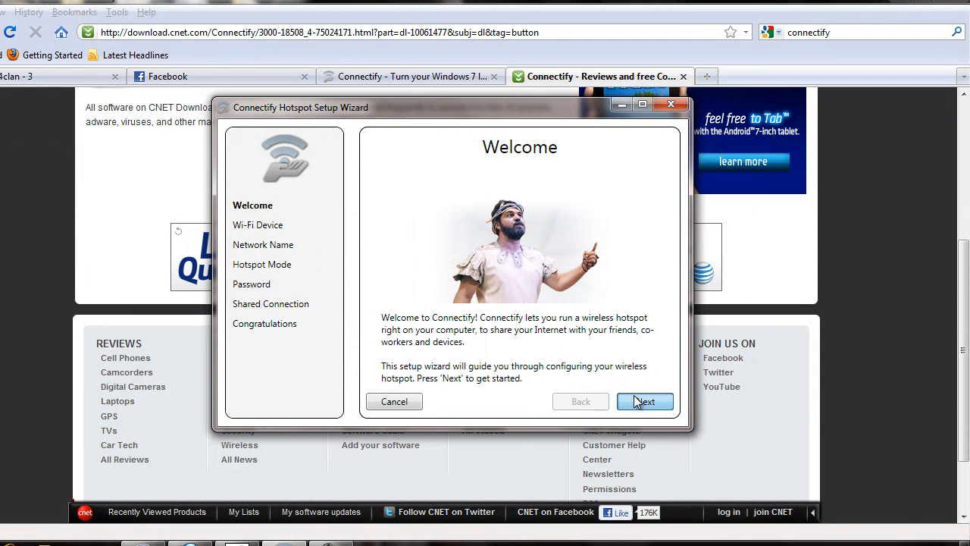
- Advance the wizard past Welcome, network name NERO, and the password page
left_click(644, 401)
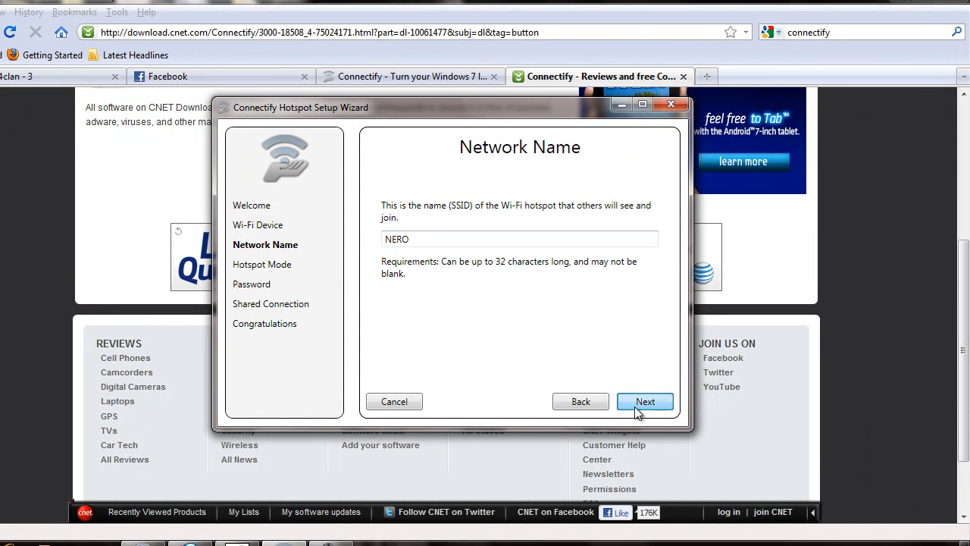
left_click(645, 402)
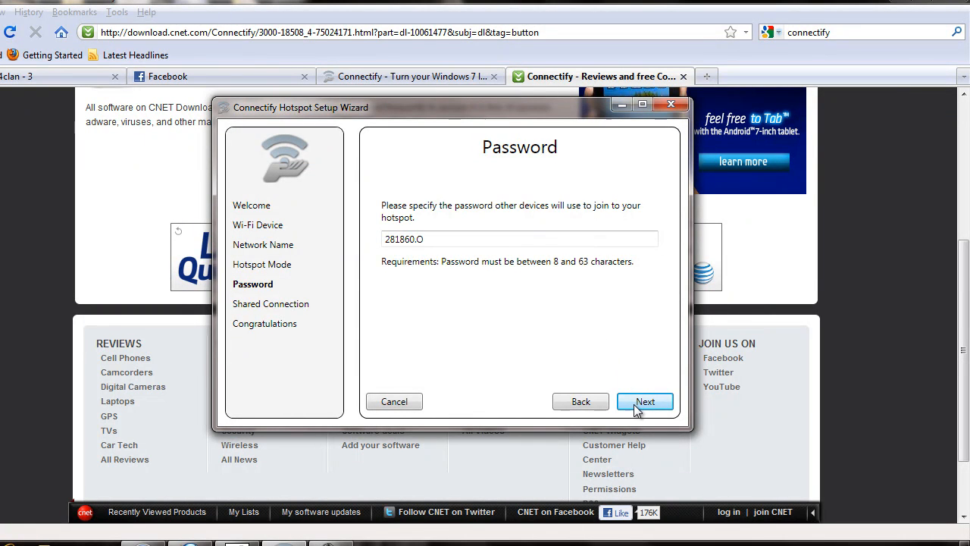
left_click(645, 401)
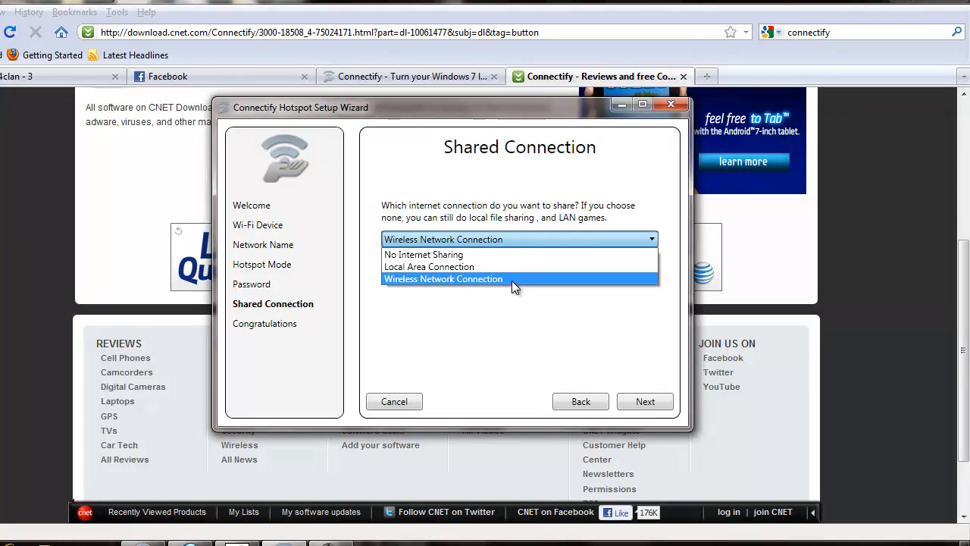
mouse_move(516, 266)
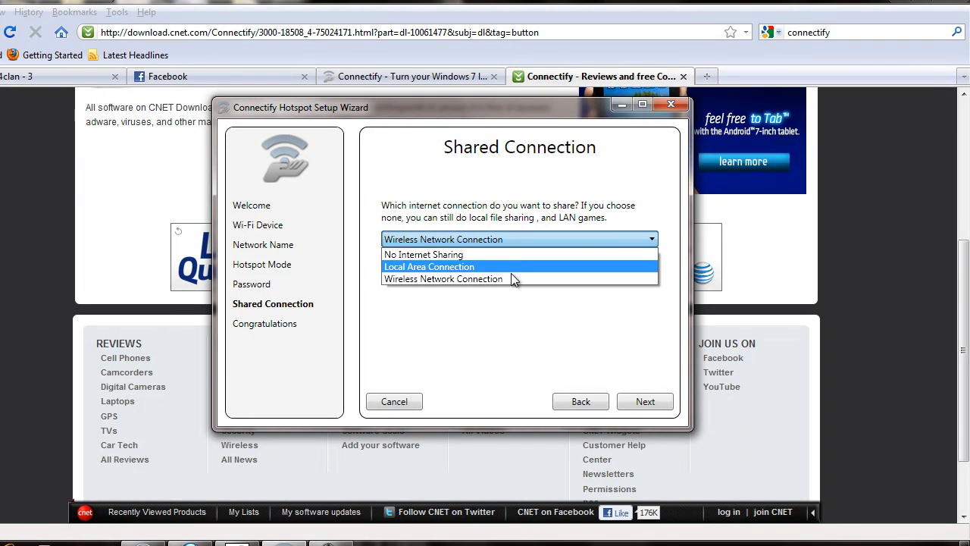
- Choose Wireless Network Connection in the shared connection dropdown
left_click(444, 279)
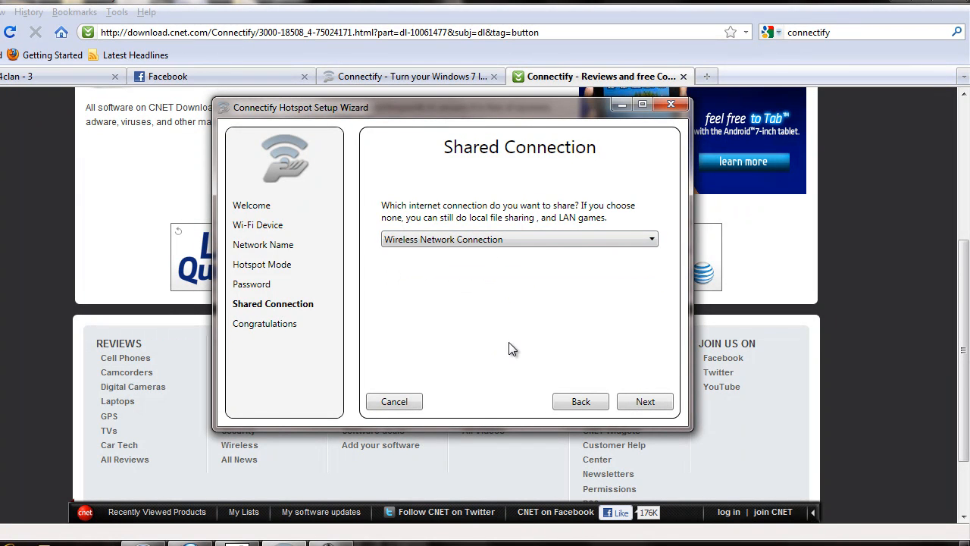
mouse_move(650, 391)
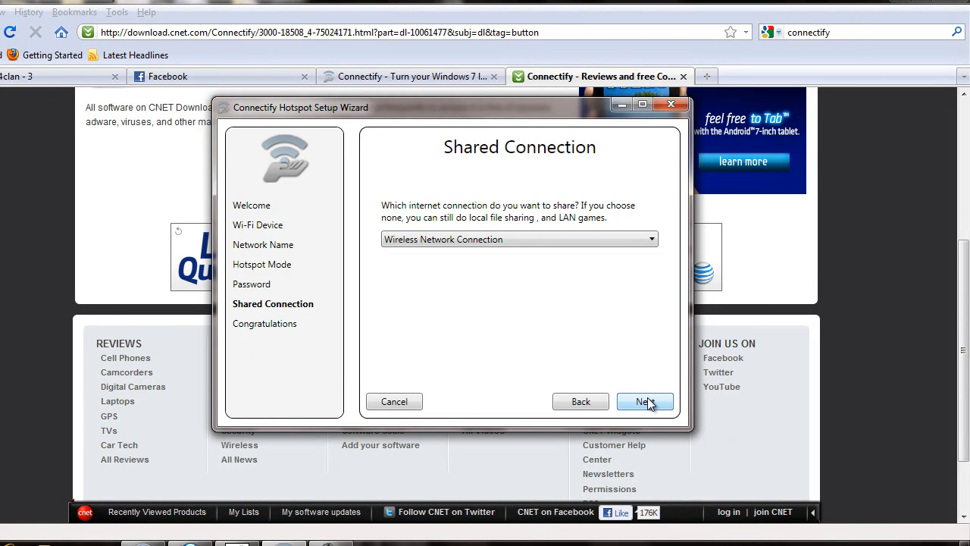
- Confirm the shared connection and finish the wizard, starting the NERO hotspot
left_click(645, 401)
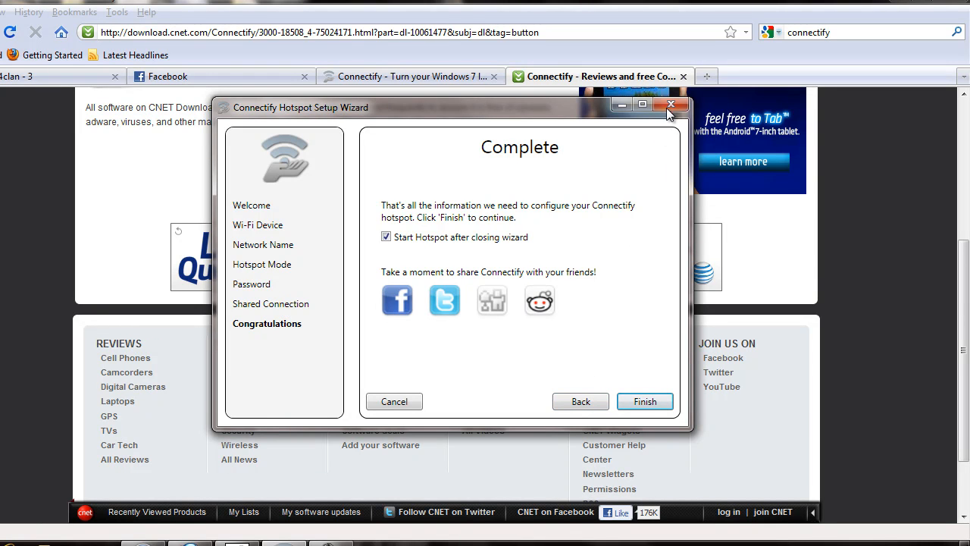
left_click(645, 402)
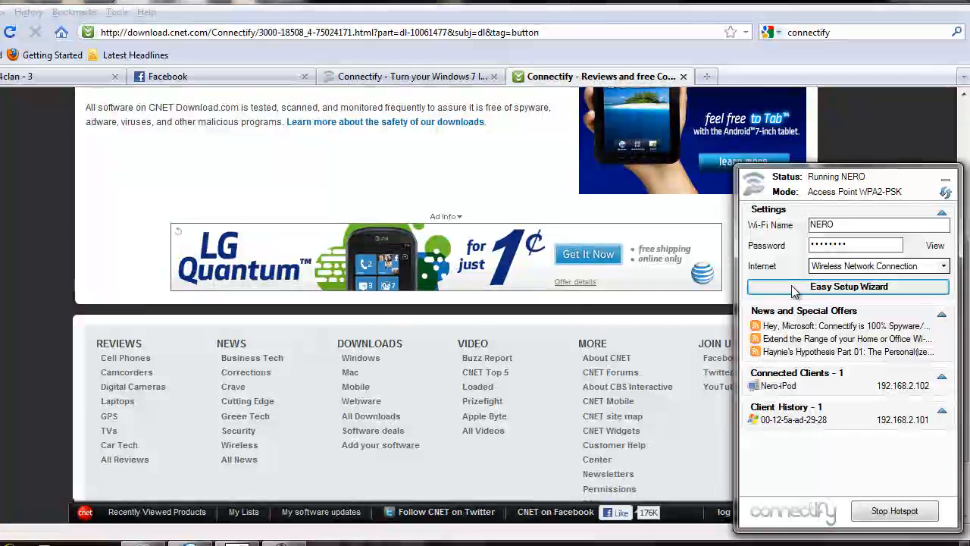